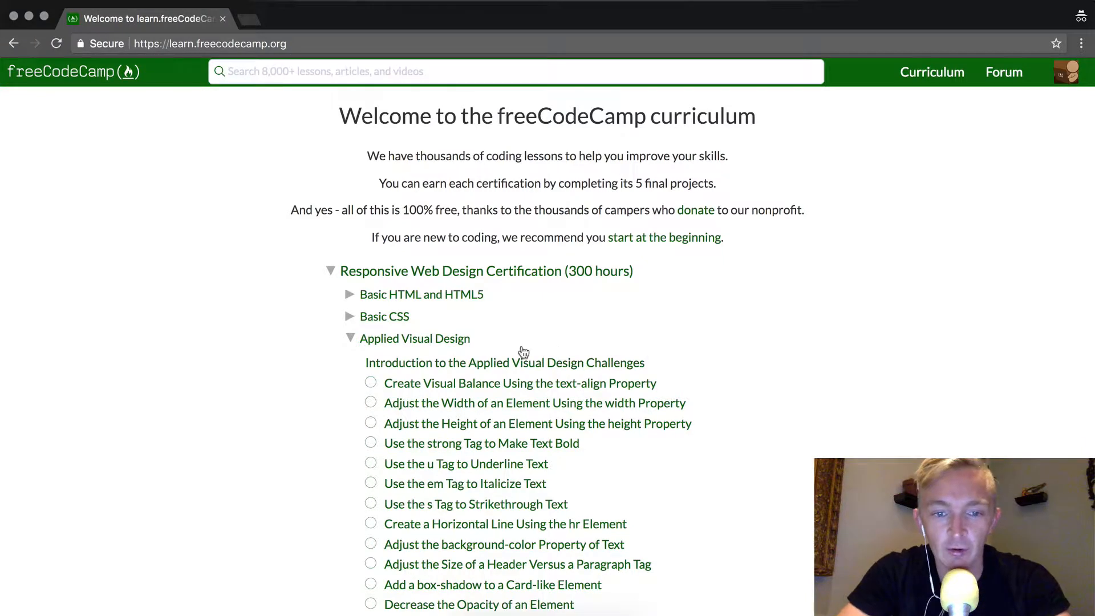
mouse_move(578, 391)
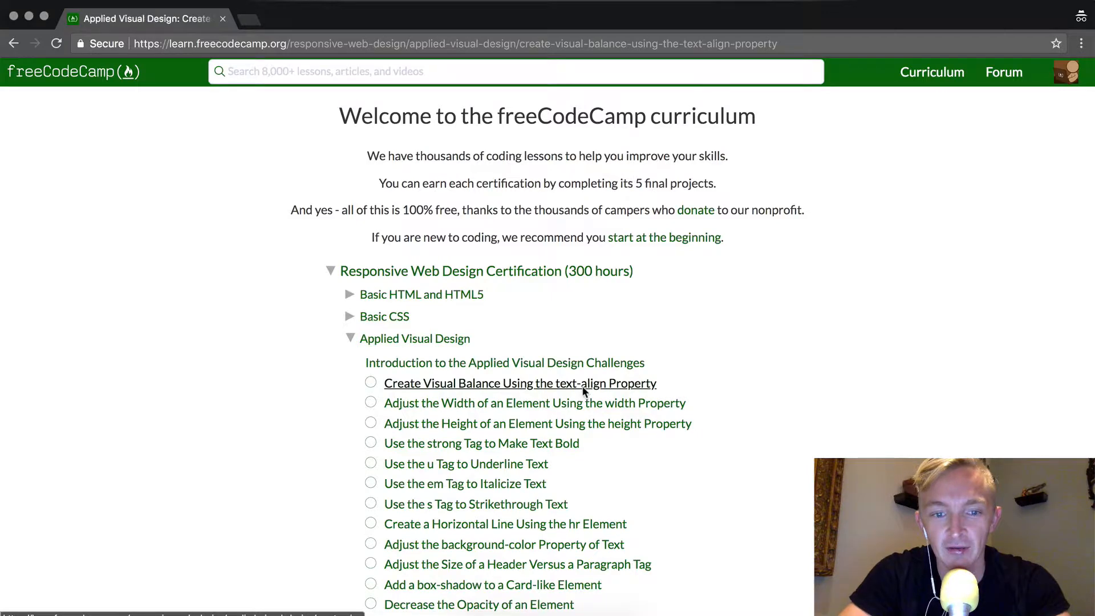
Step: Load the 'Create Visual Balance Using the text-align Property' challenge and read its tests
left_click(520, 383)
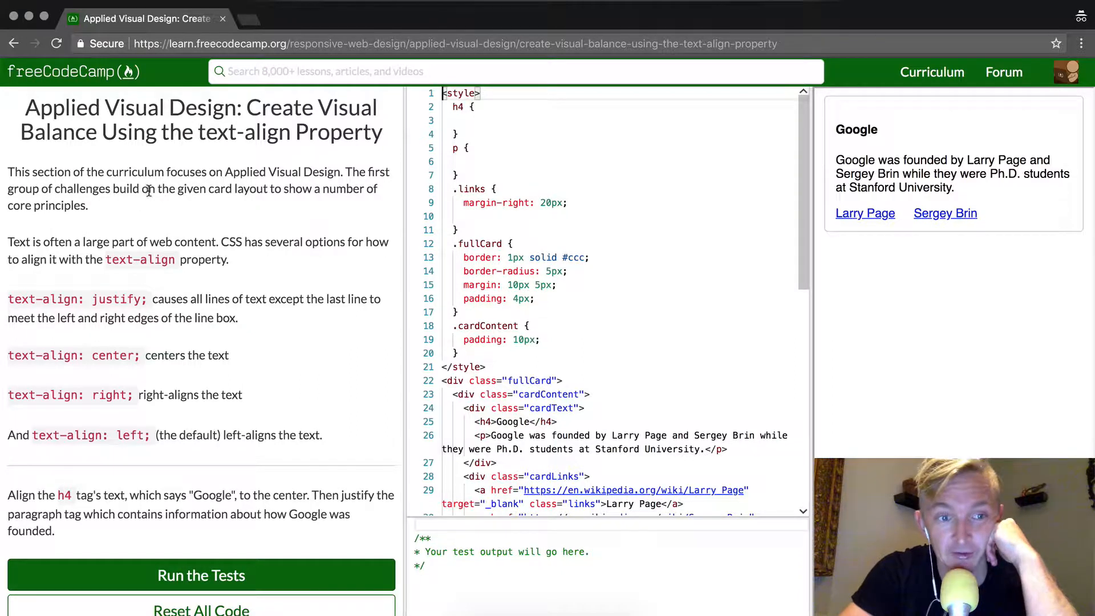
mouse_move(290, 188)
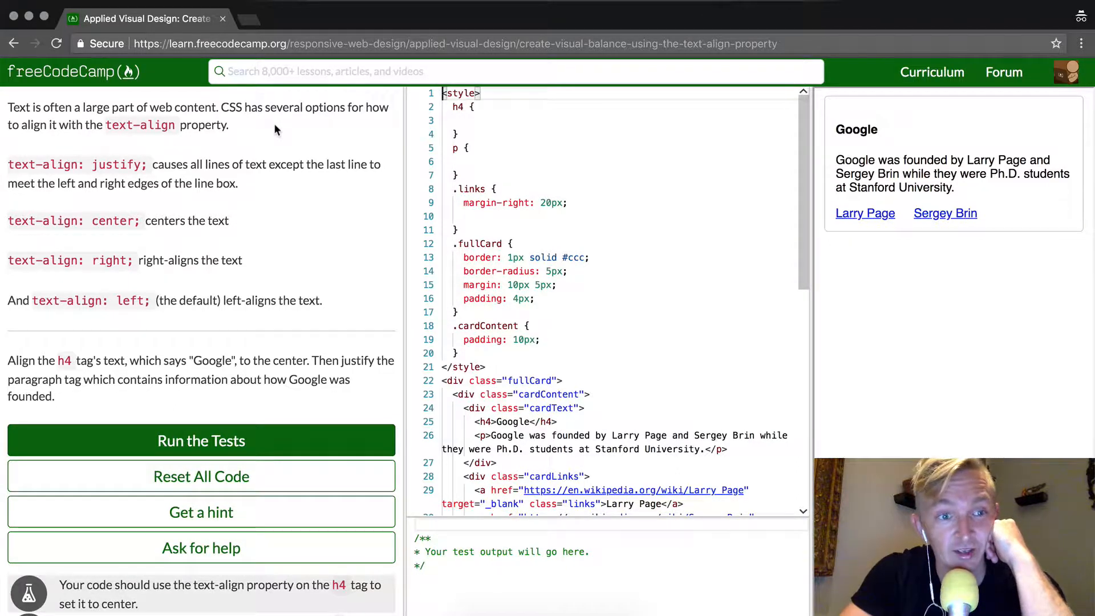
scroll("down", 3)
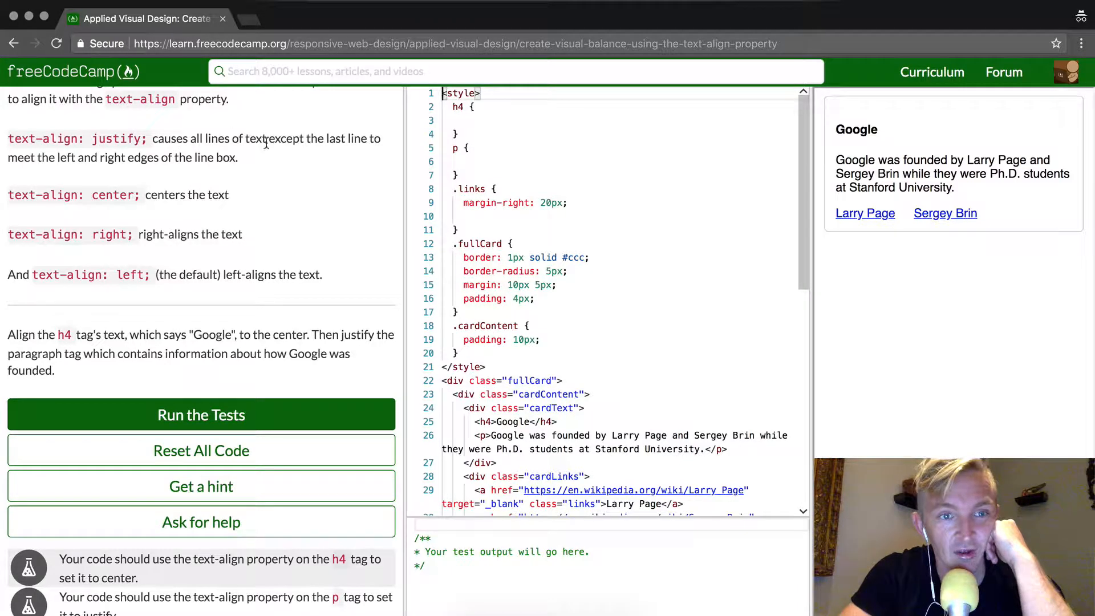
mouse_move(328, 151)
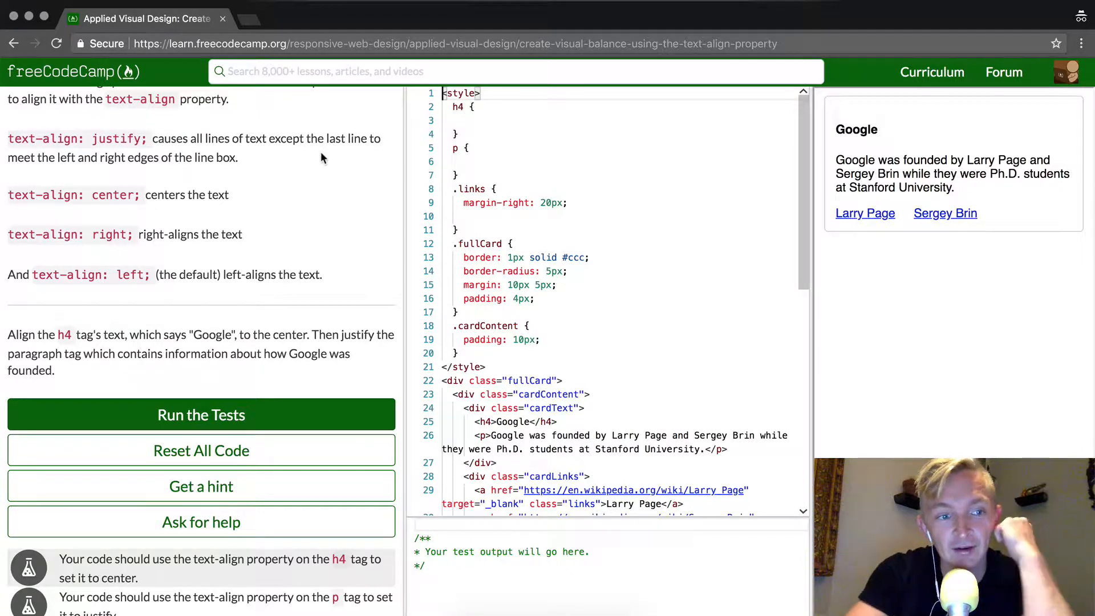
mouse_move(316, 183)
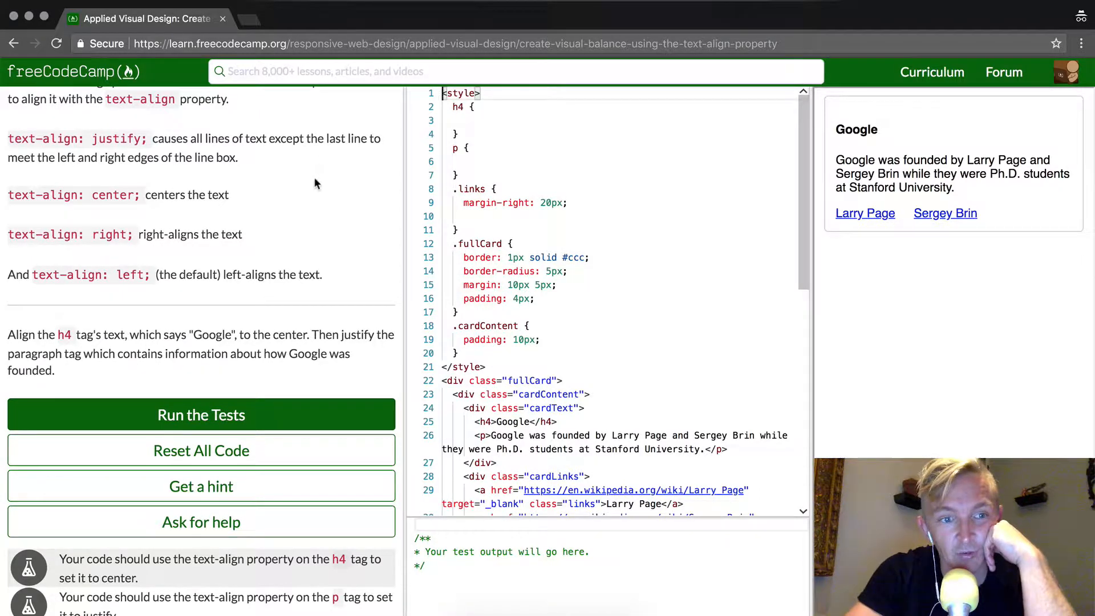
mouse_move(960, 193)
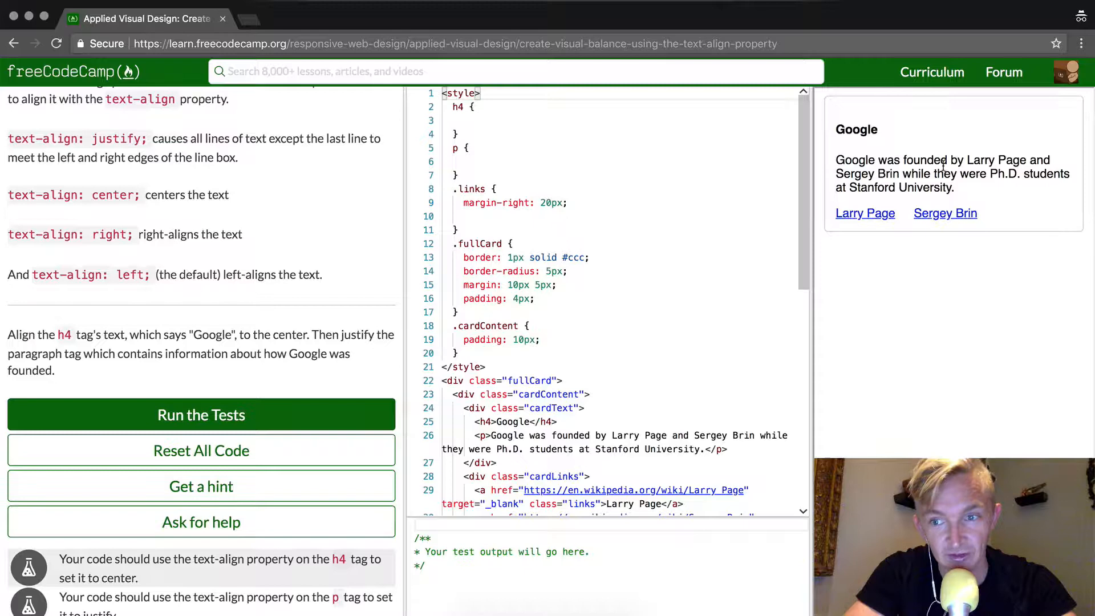
mouse_move(214, 262)
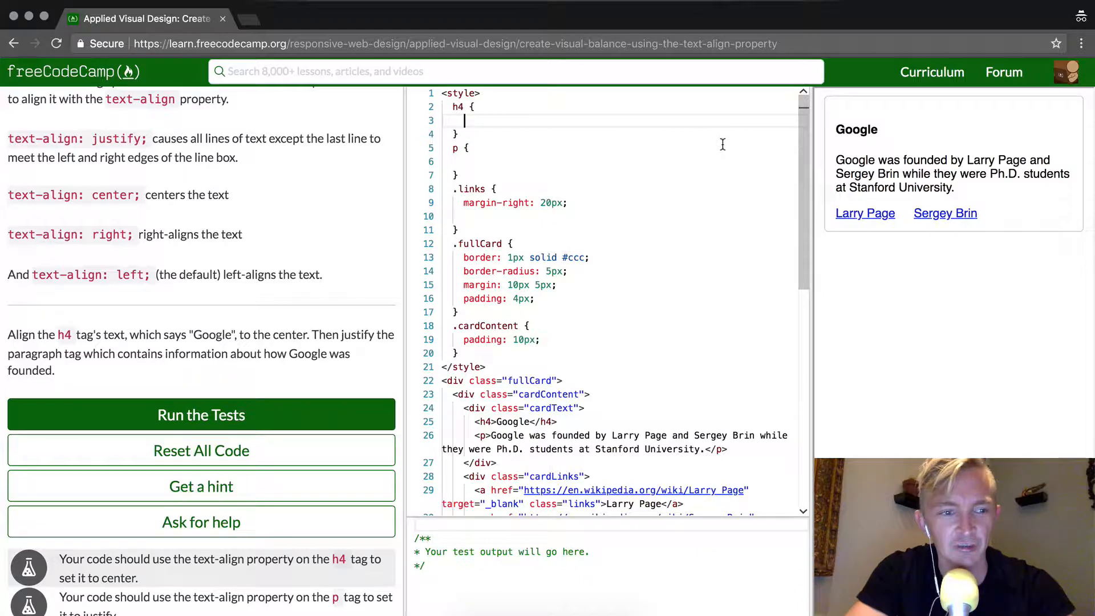
Step: Add text-align: center; inside the h4 rule for the Google heading
type("text-alig")
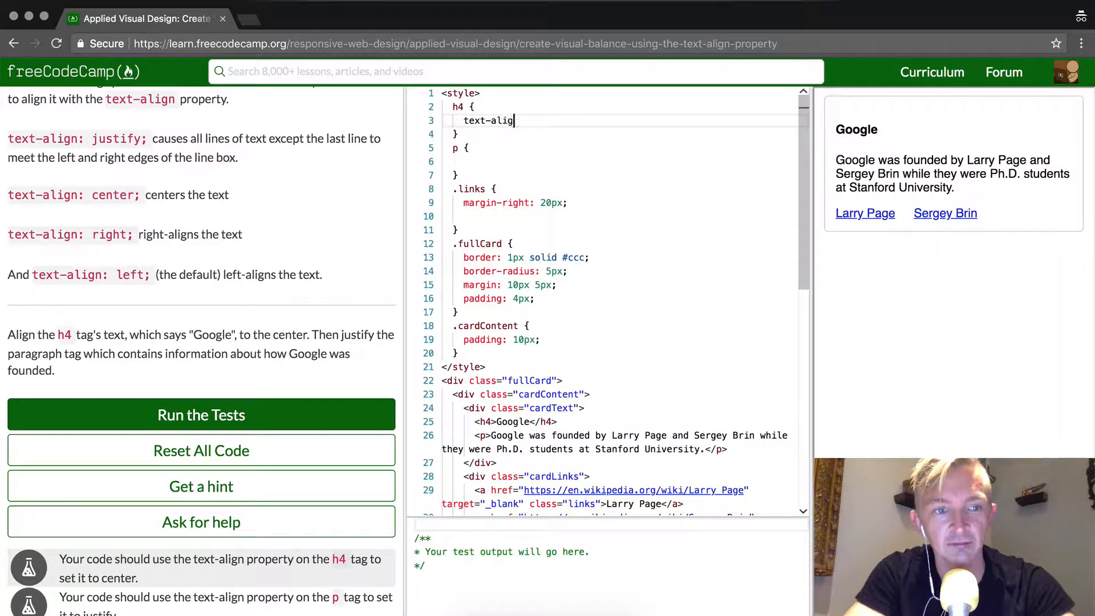
type("n:")
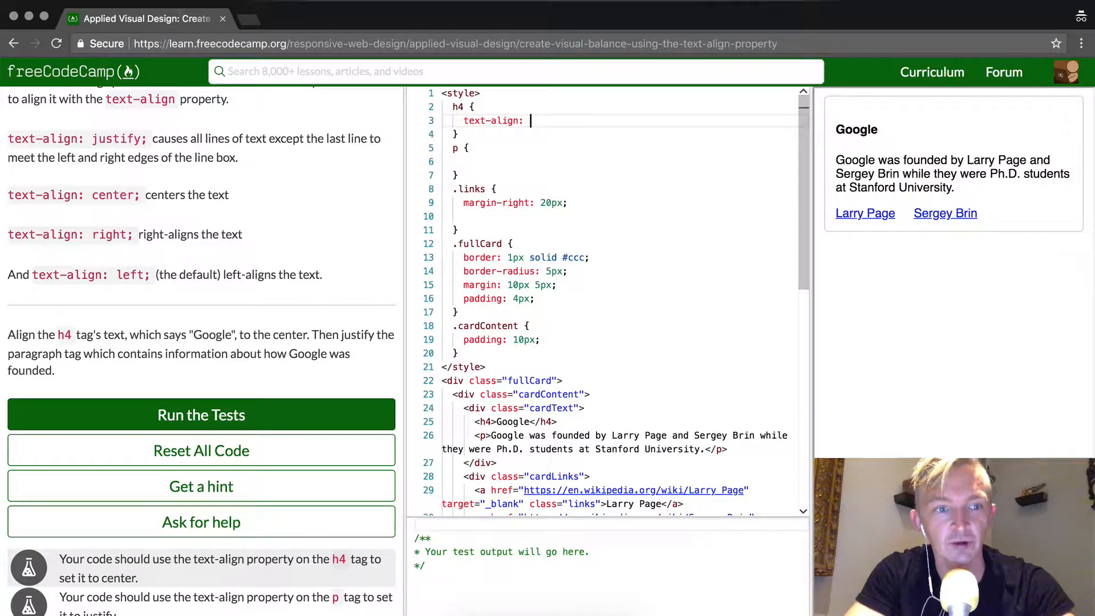
type("ce")
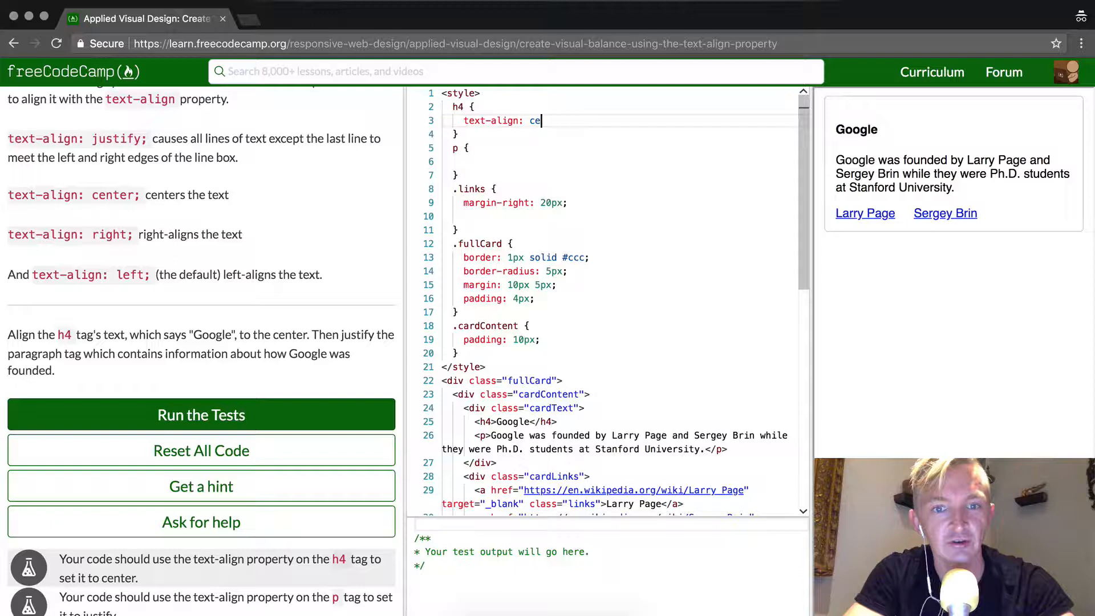
type("nter;")
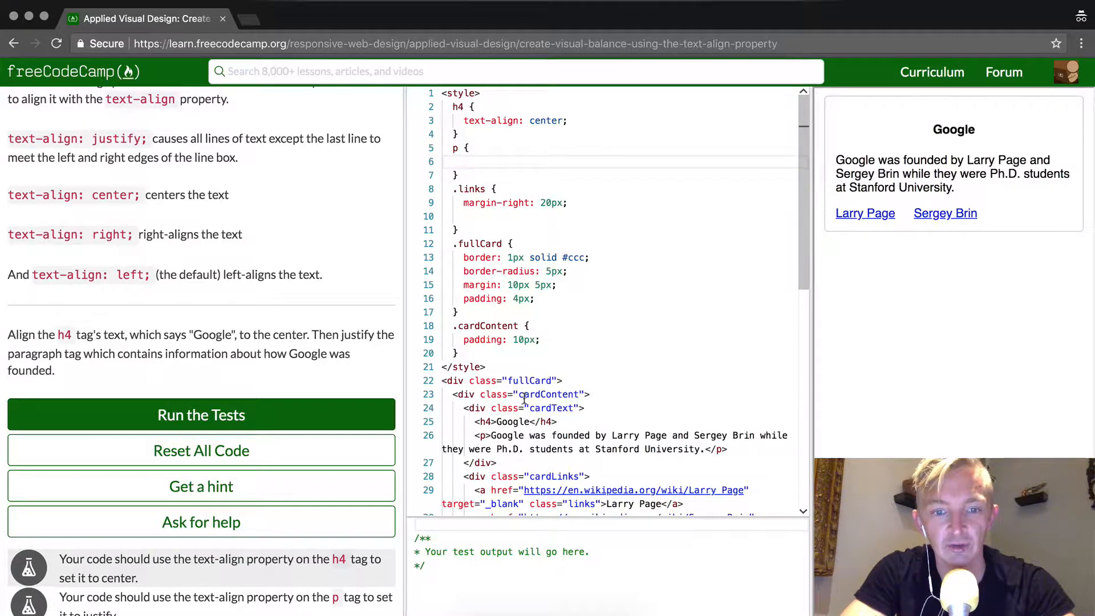
scroll("down", 3)
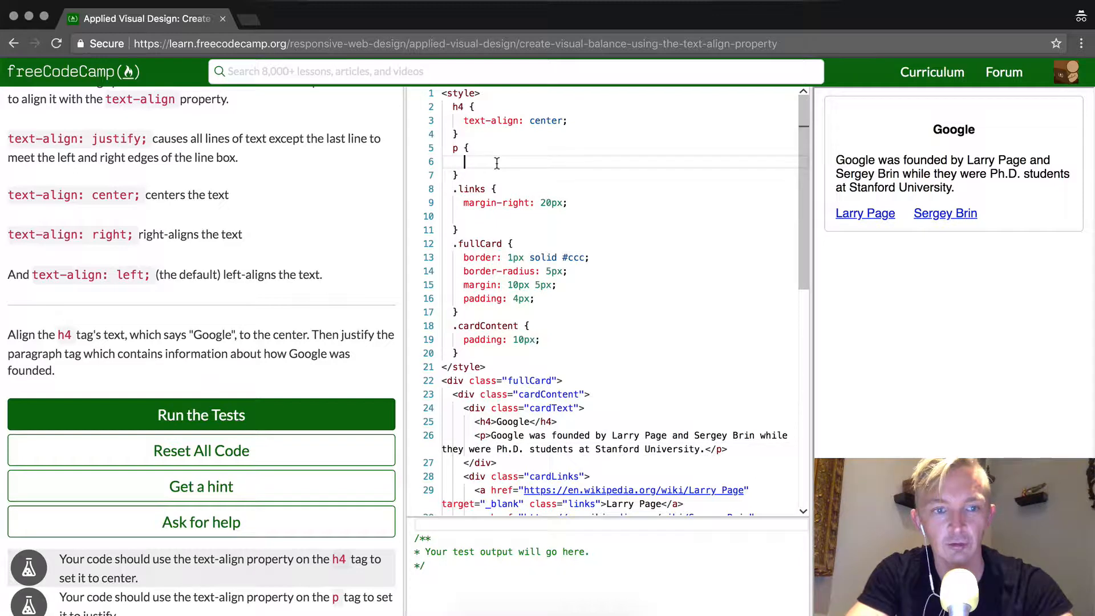
Step: Add text-align: justify; inside the p rule for the card paragraph
type("text-align:")
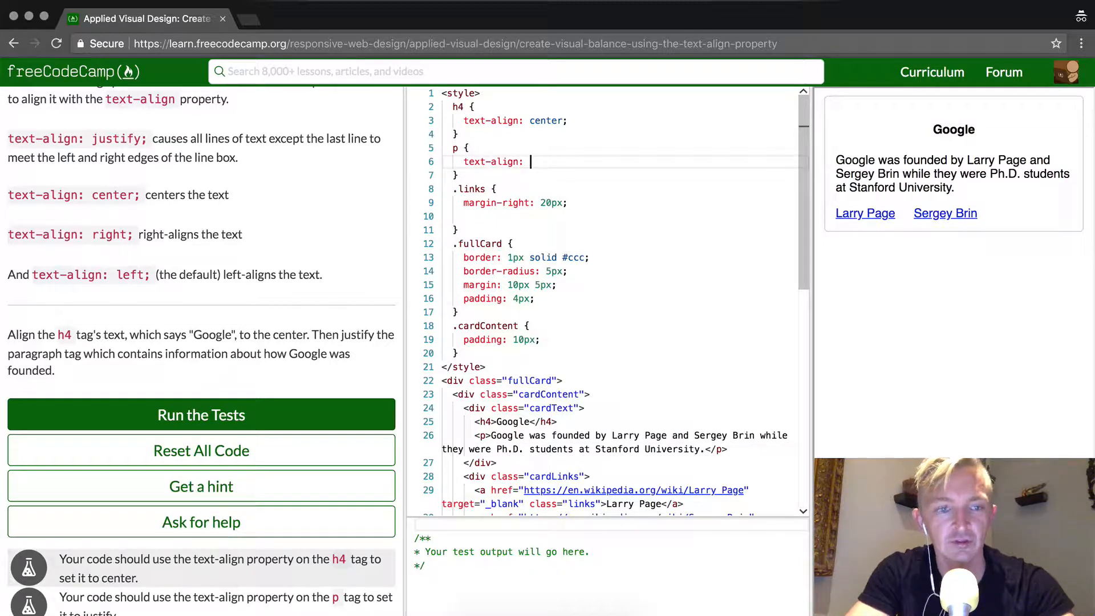
type("justify;")
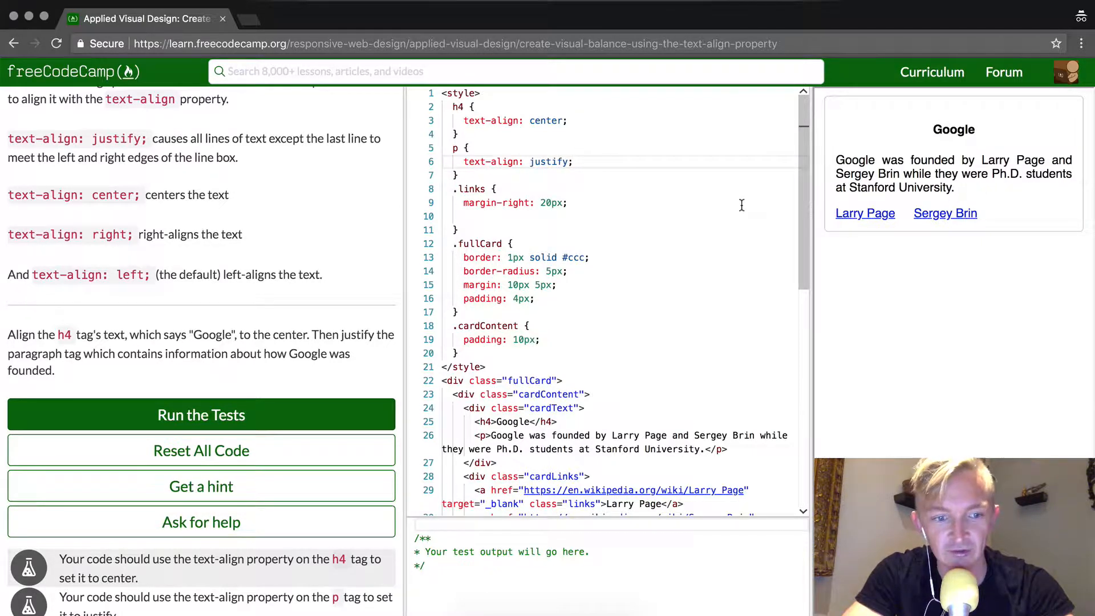
mouse_move(551, 232)
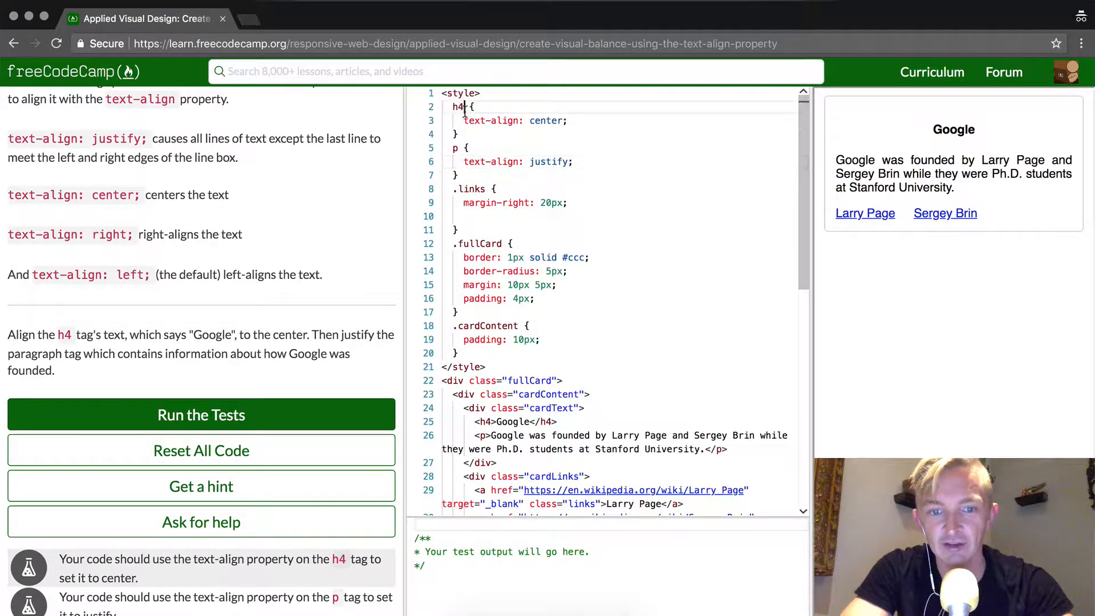
scroll("down", 3)
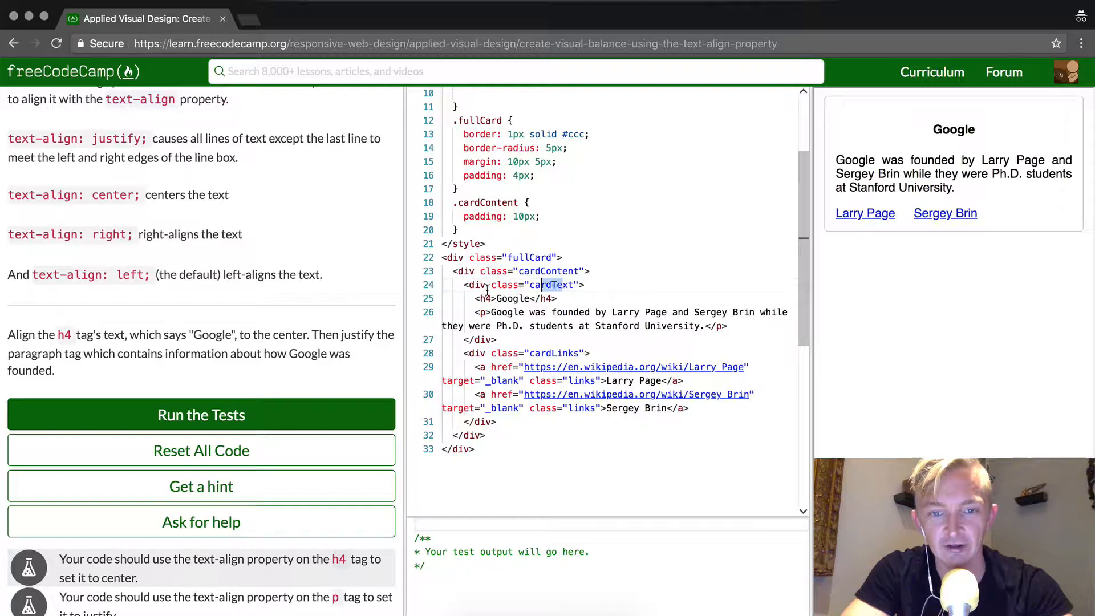
Step: Insert a practice heading reading hello below the cardText div in the markup
left_click(596, 313)
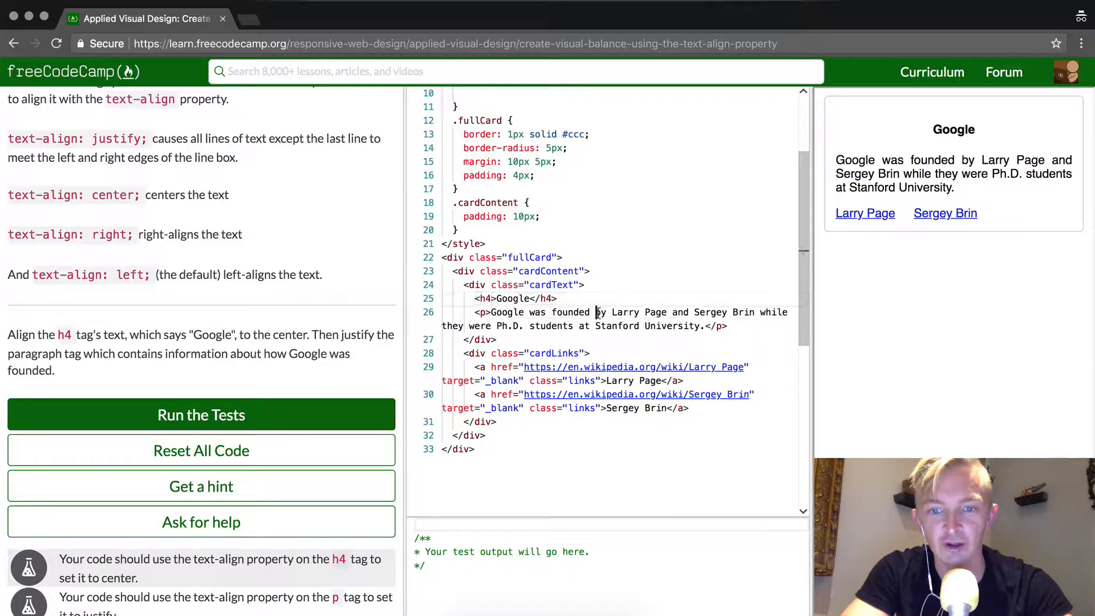
type("<h2")
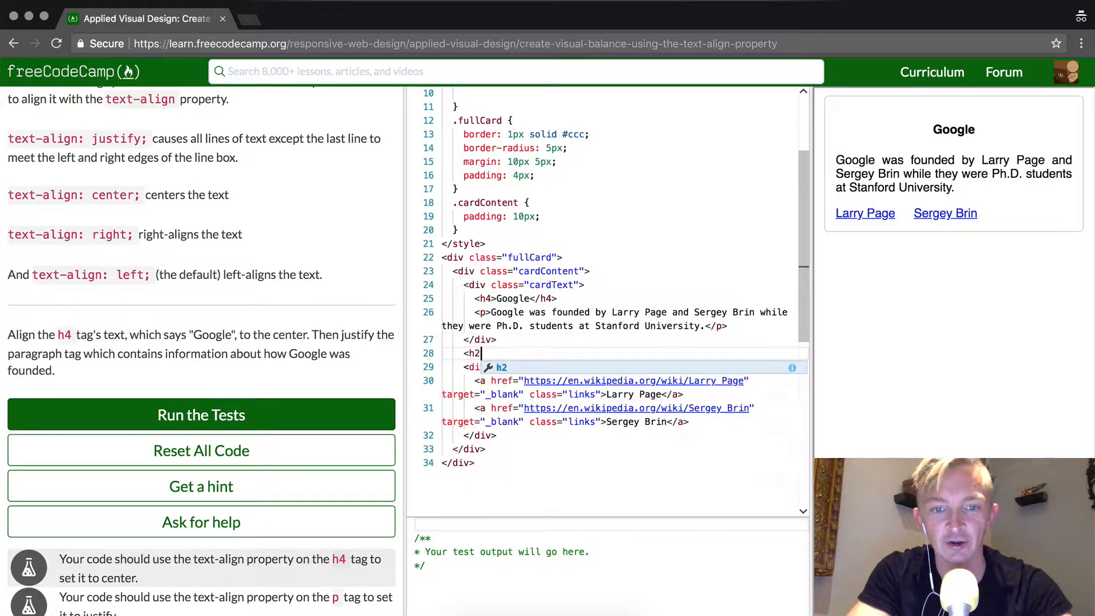
type(">hello")
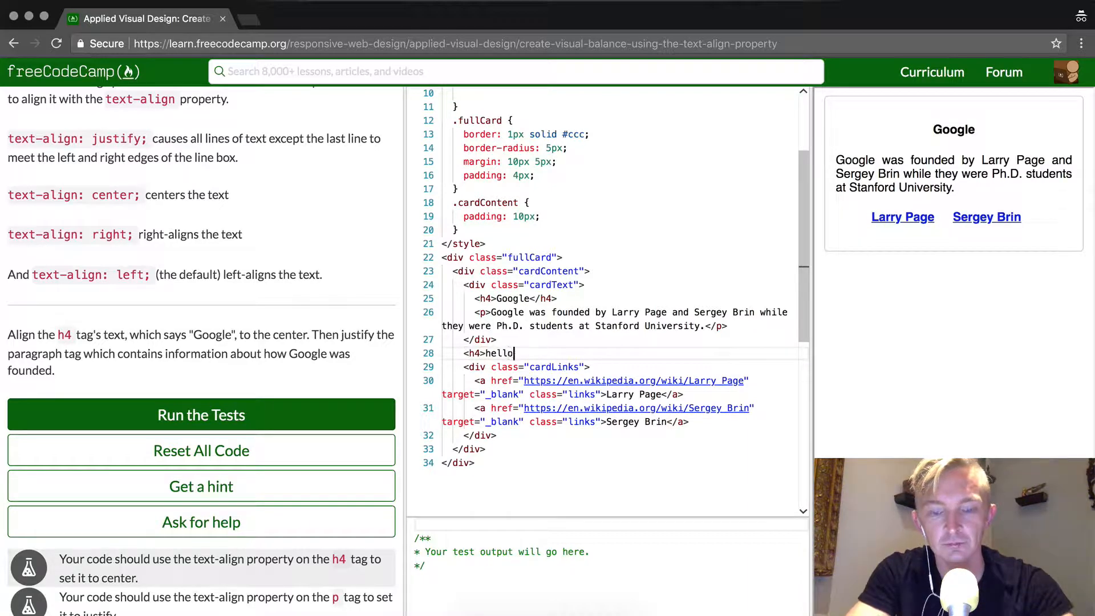
type("</h4>")
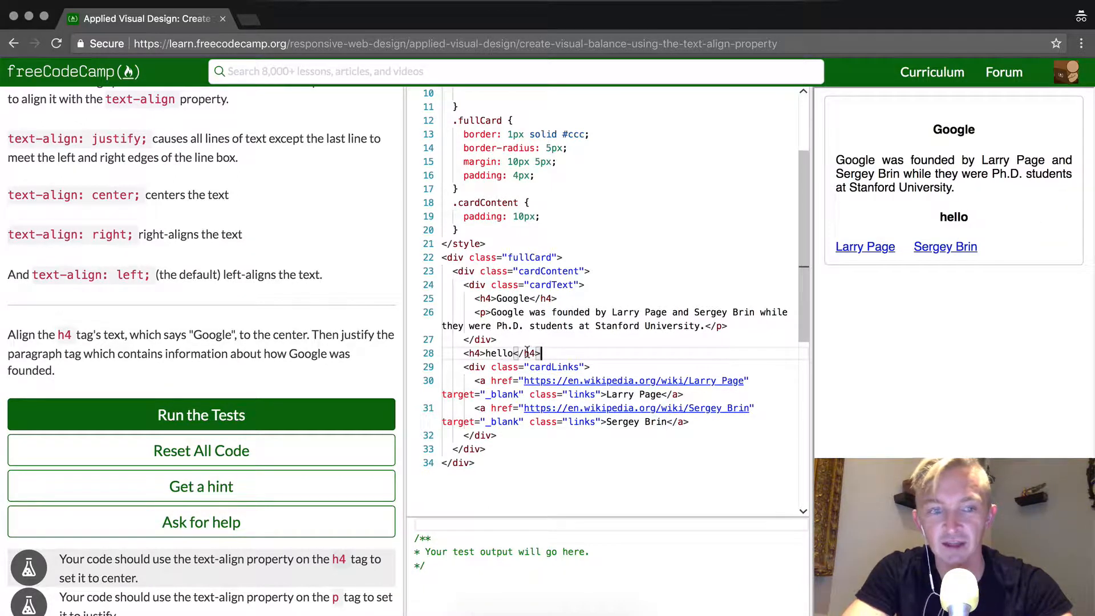
mouse_move(964, 235)
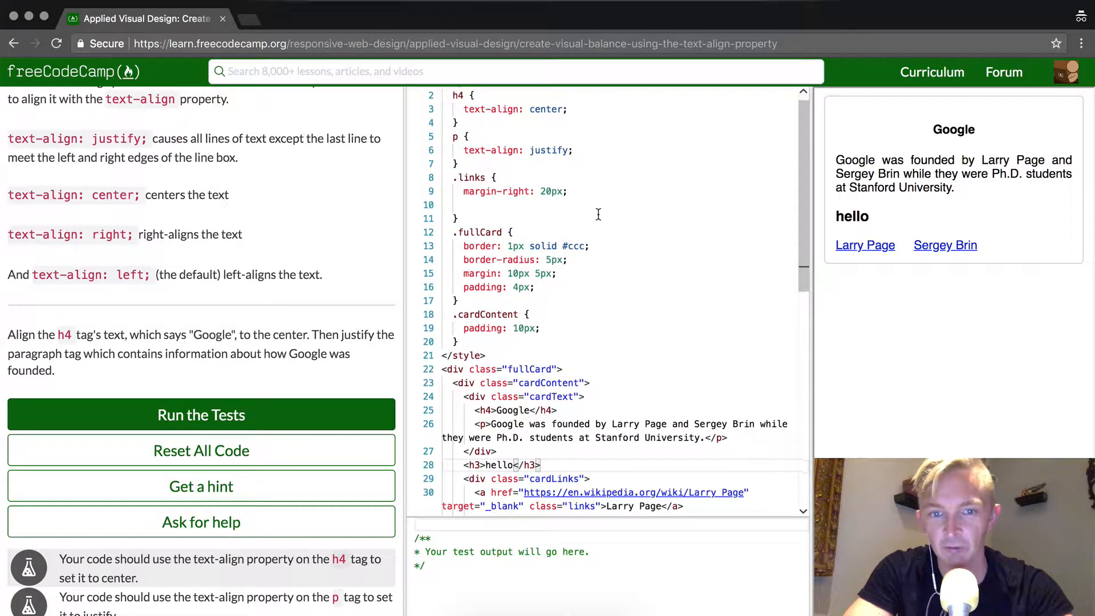
type("h3{}")
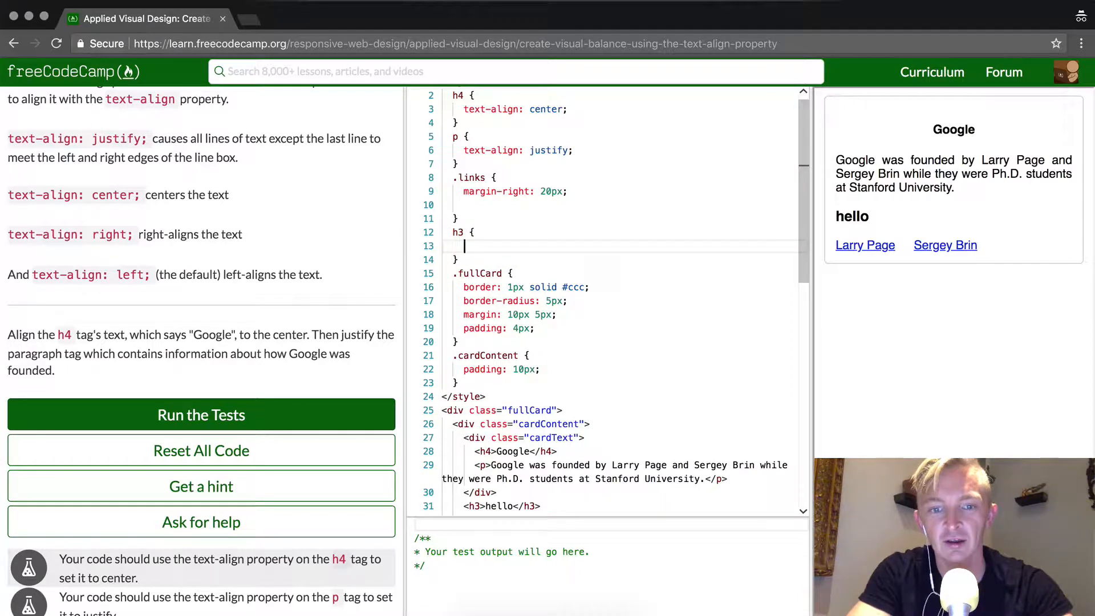
type("te")
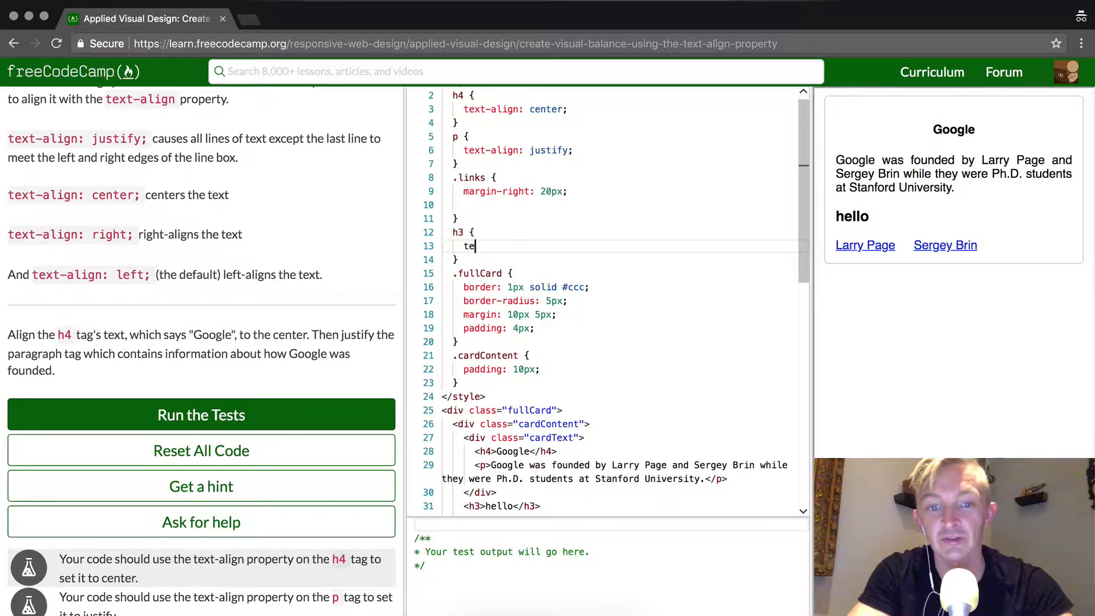
type("xt-align: ri")
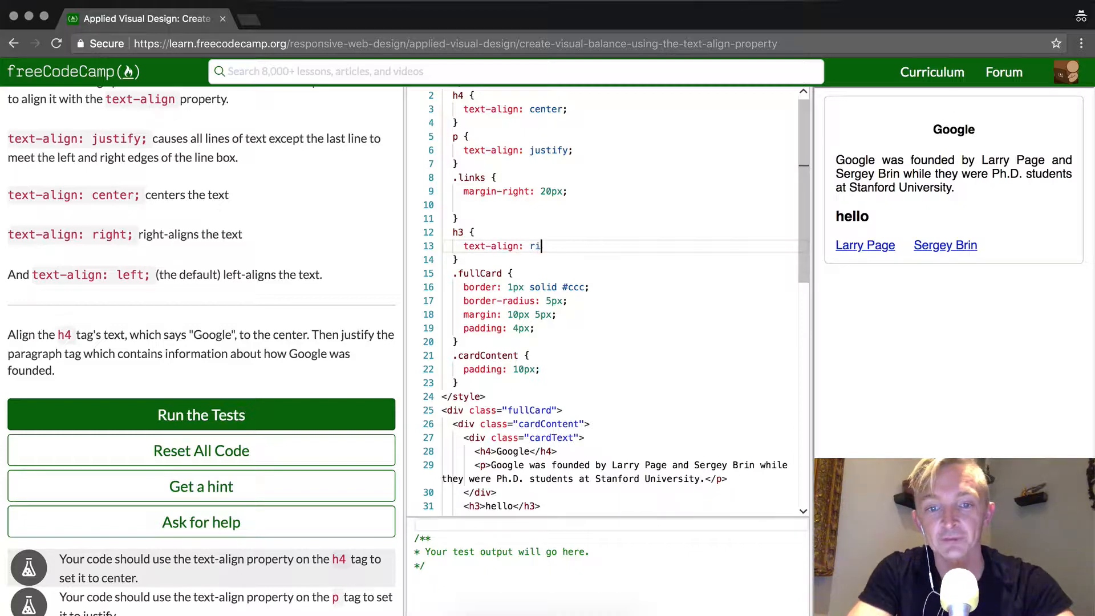
type("ght;")
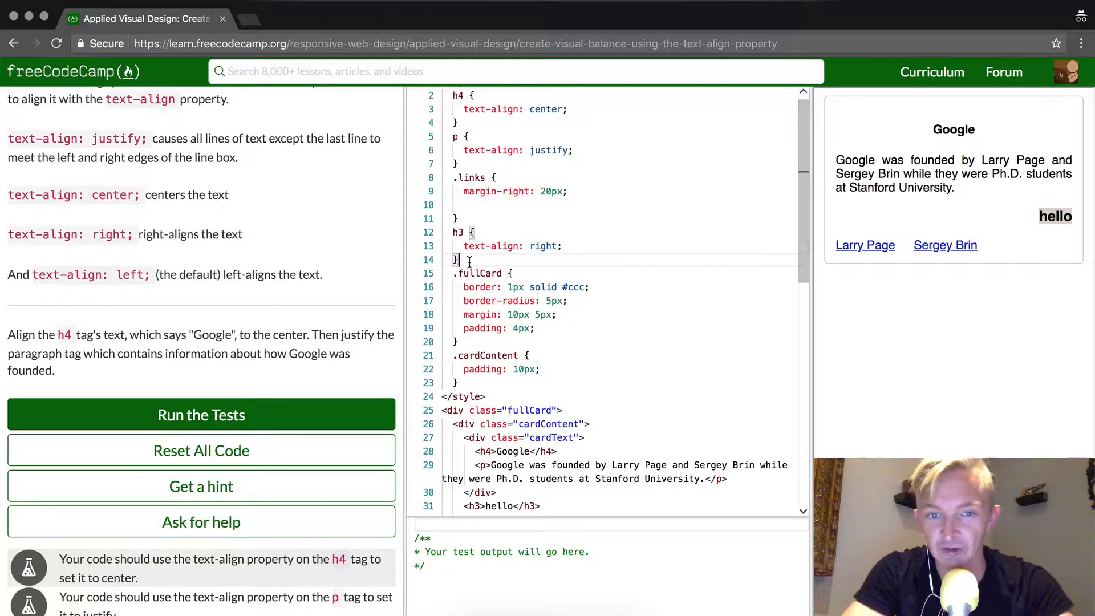
left_click_drag(460, 219, 461, 259)
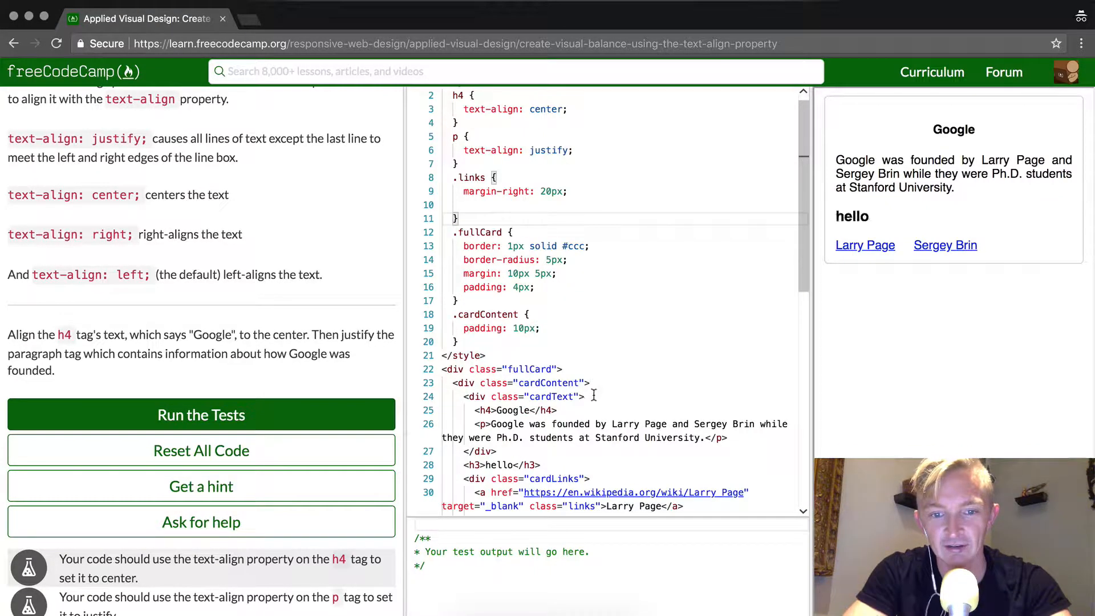
Step: Delete the practice hello heading, keep <h4>Google</h4>, and run the challenge tests
left_click(593, 409)
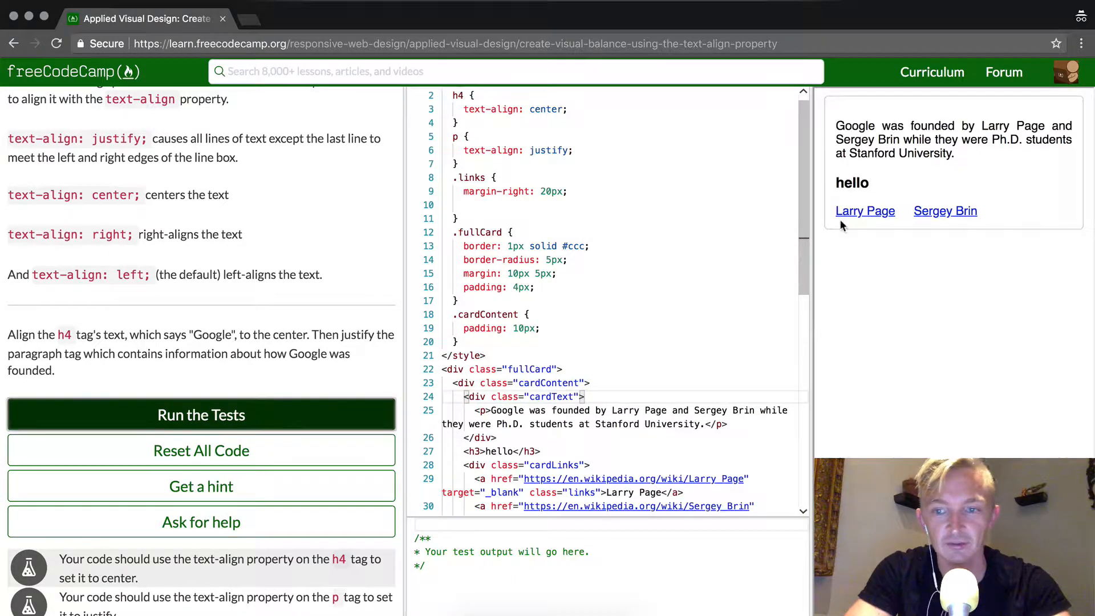
left_click(201, 415)
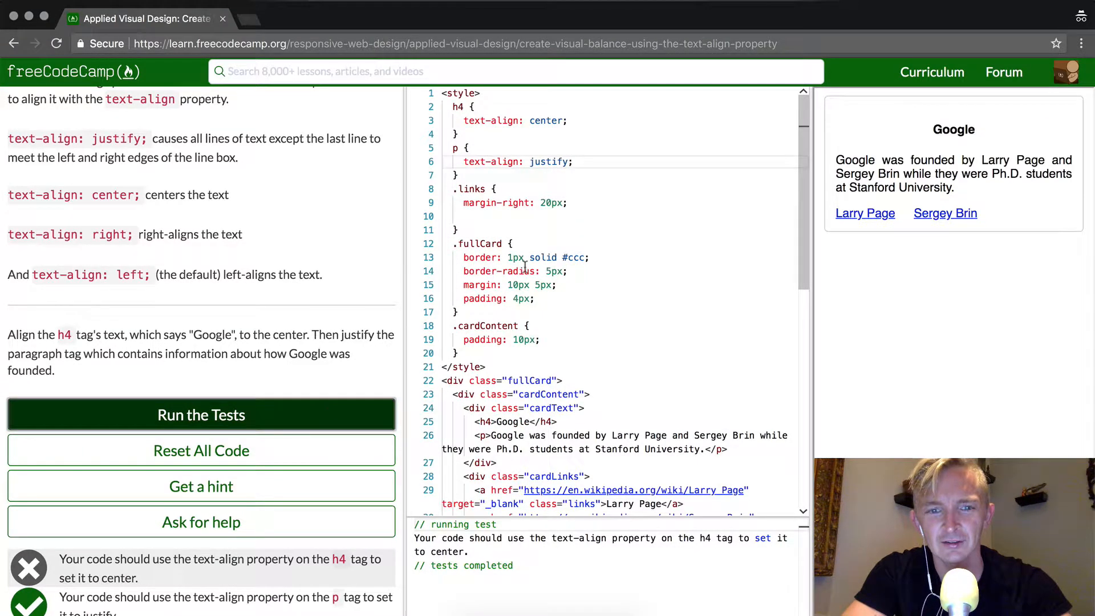
left_click(201, 415)
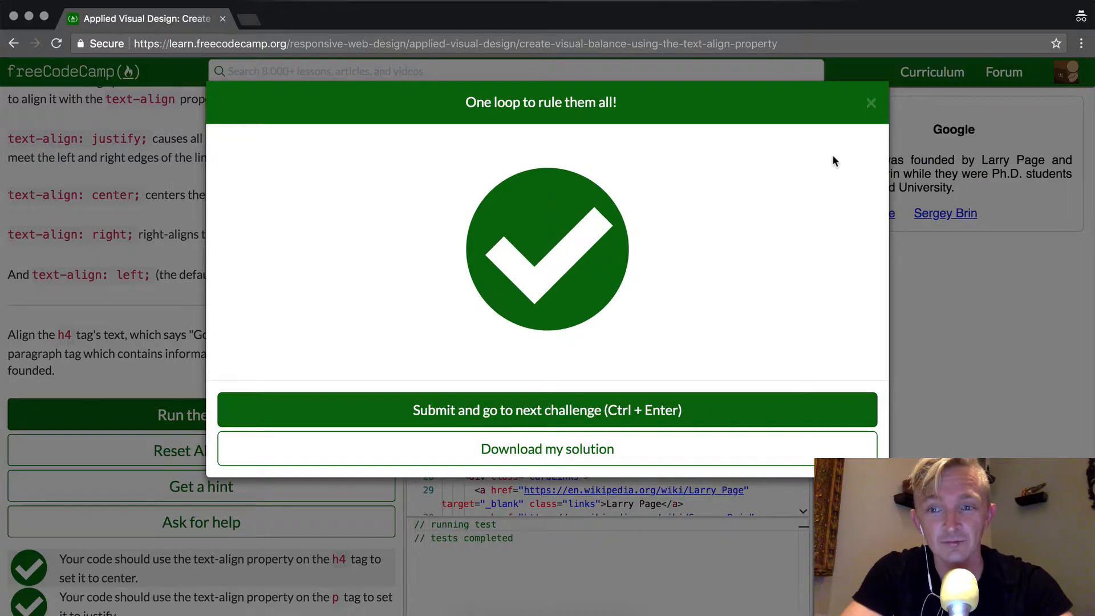
Step: Dismiss the success dialog and rerun the tests to show both passing again
left_click(871, 102)
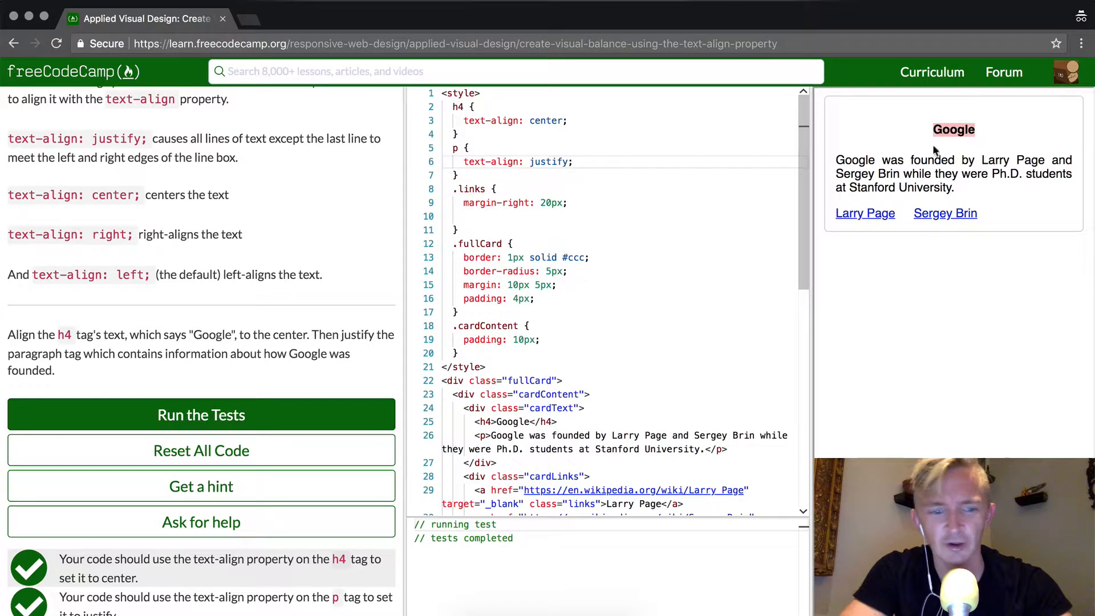
mouse_move(359, 408)
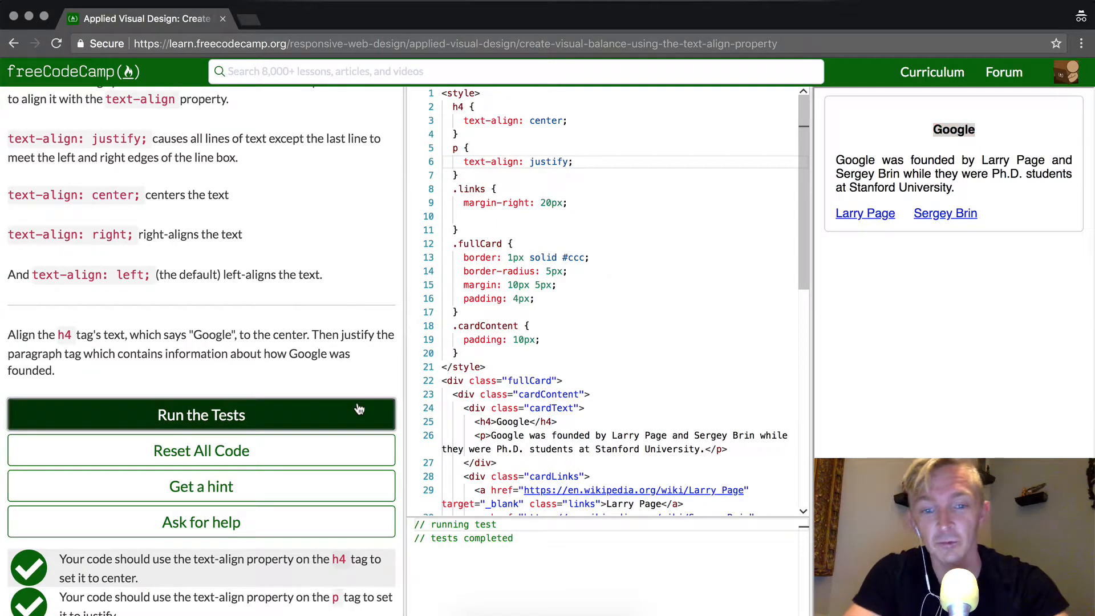
left_click(201, 415)
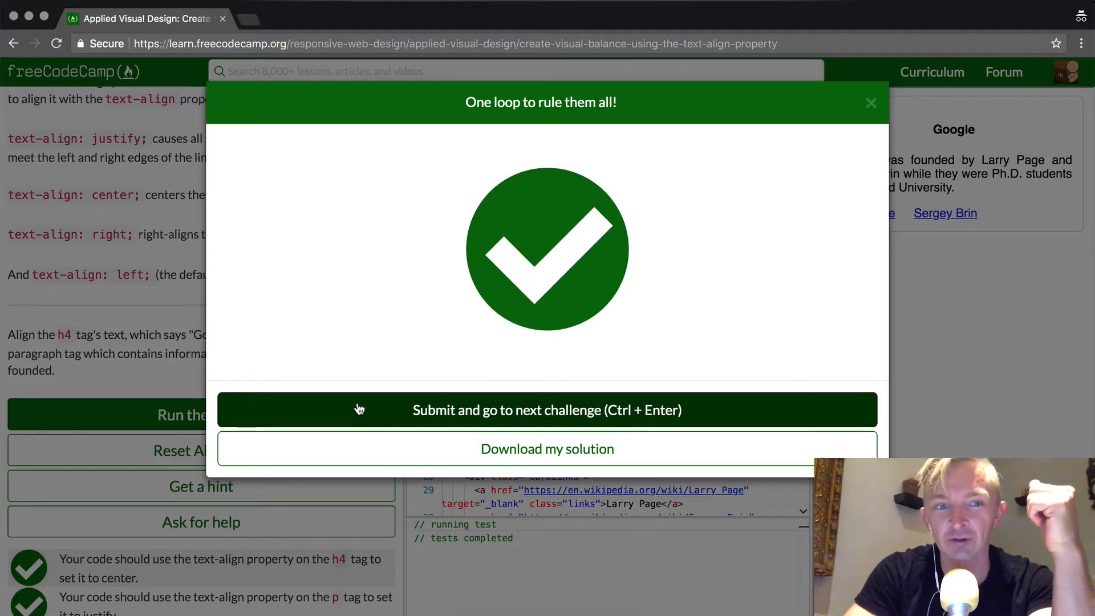
mouse_move(546, 360)
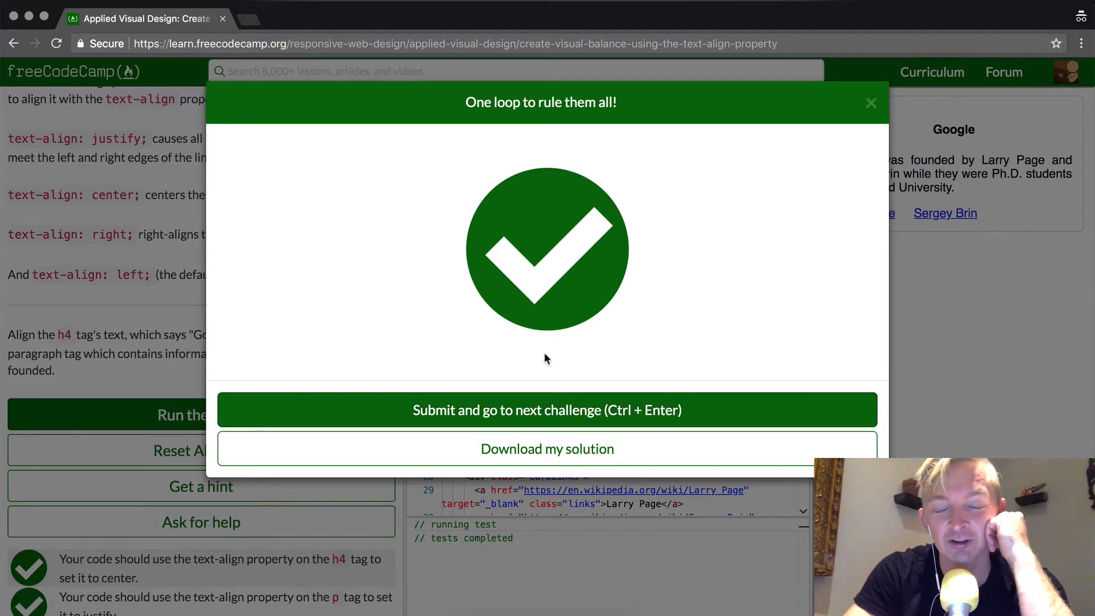
mouse_move(589, 367)
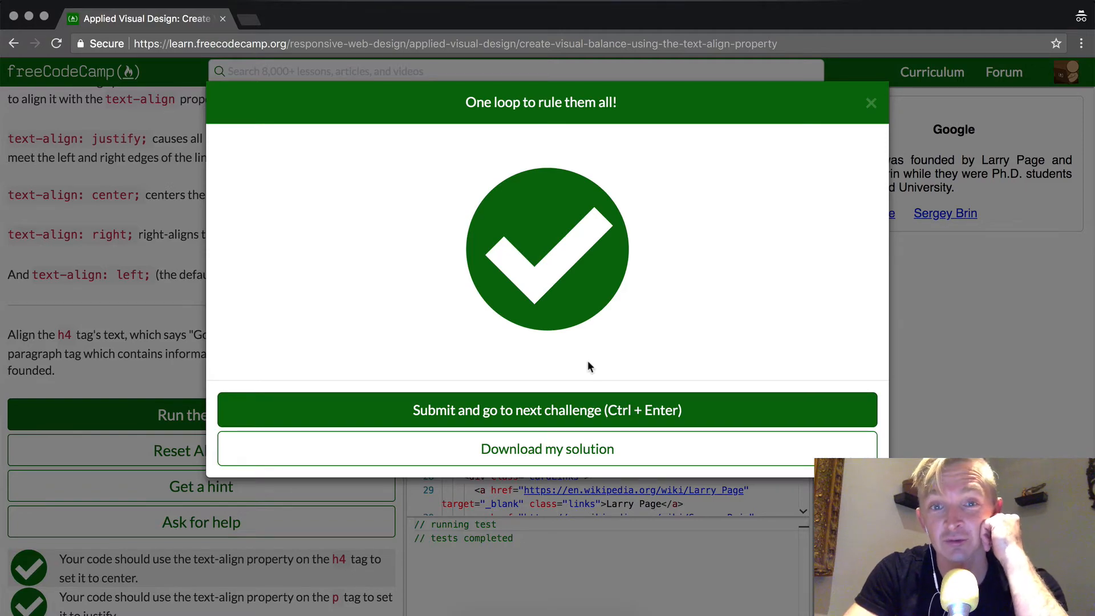